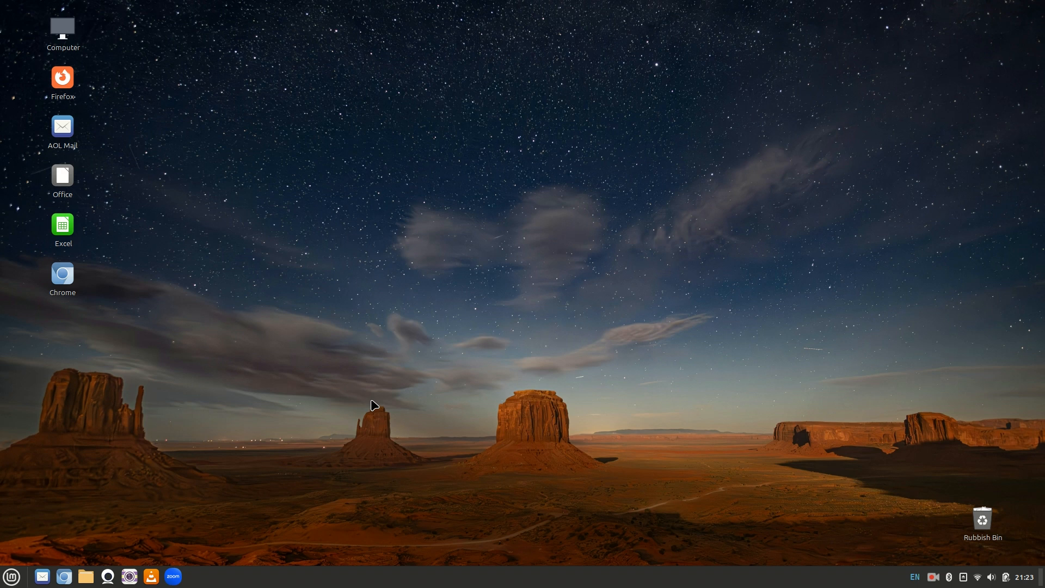
mouse_move(65, 576)
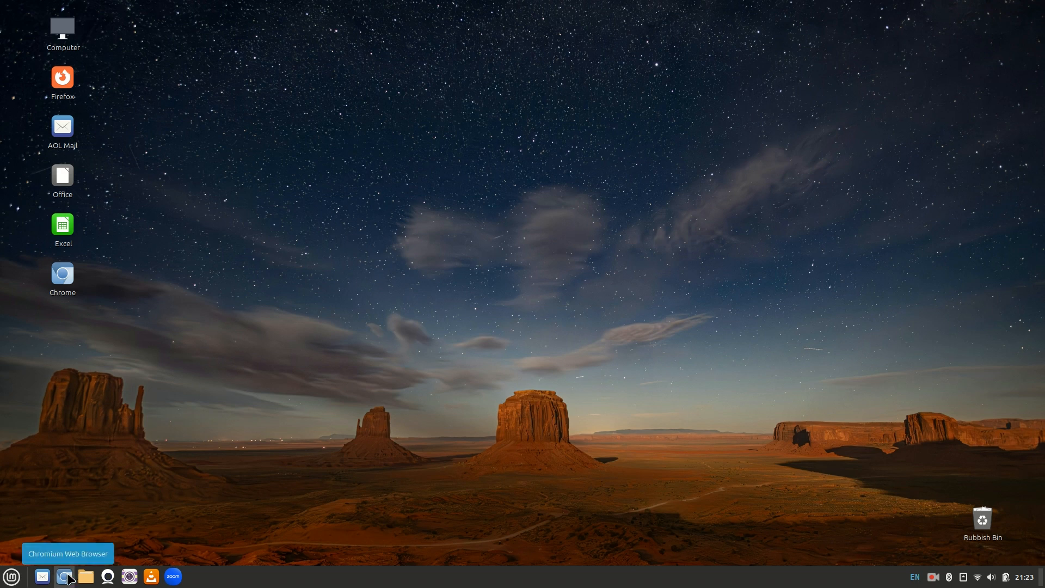
mouse_move(97, 534)
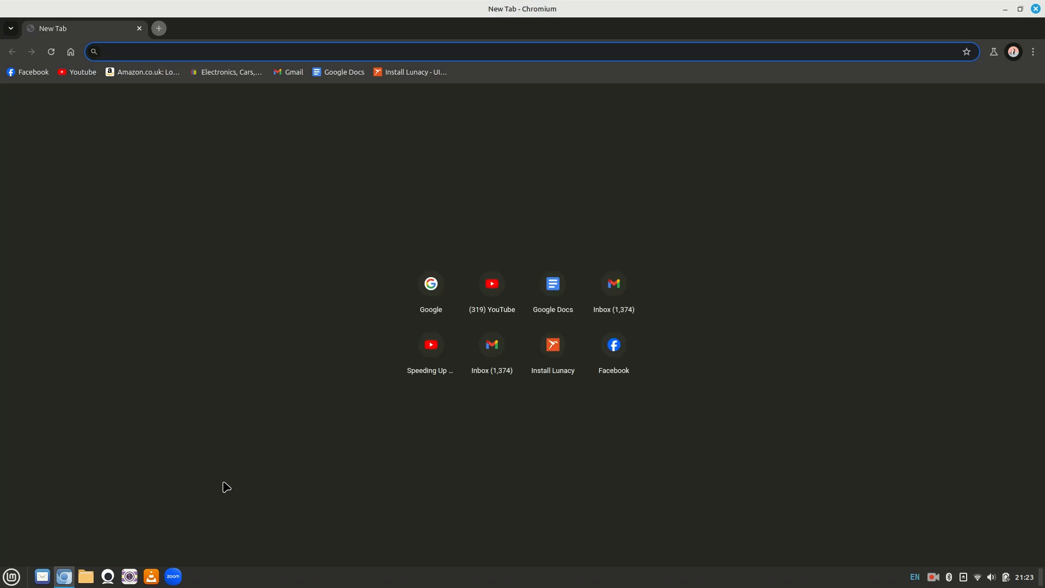
mouse_move(937, 152)
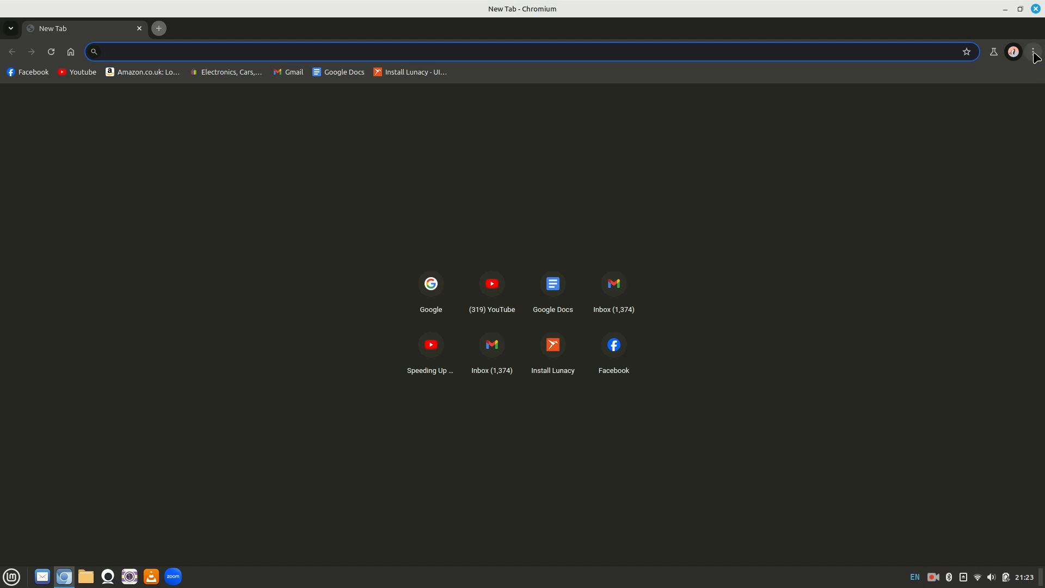
mouse_move(1034, 51)
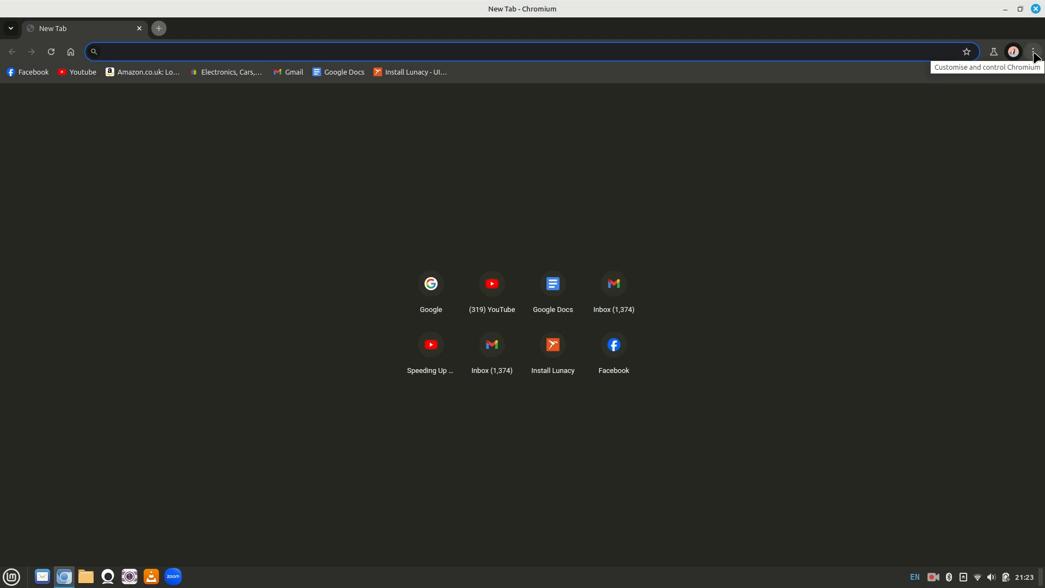
Open Chromium's Settings page from the 'Customise and control Chromium' menu
left_click(1033, 51)
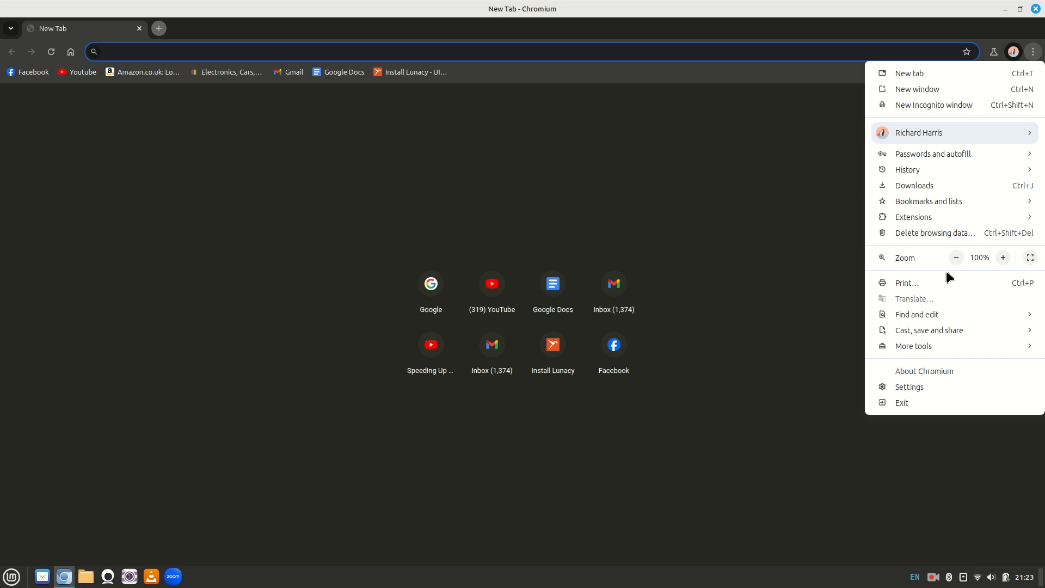
left_click(908, 386)
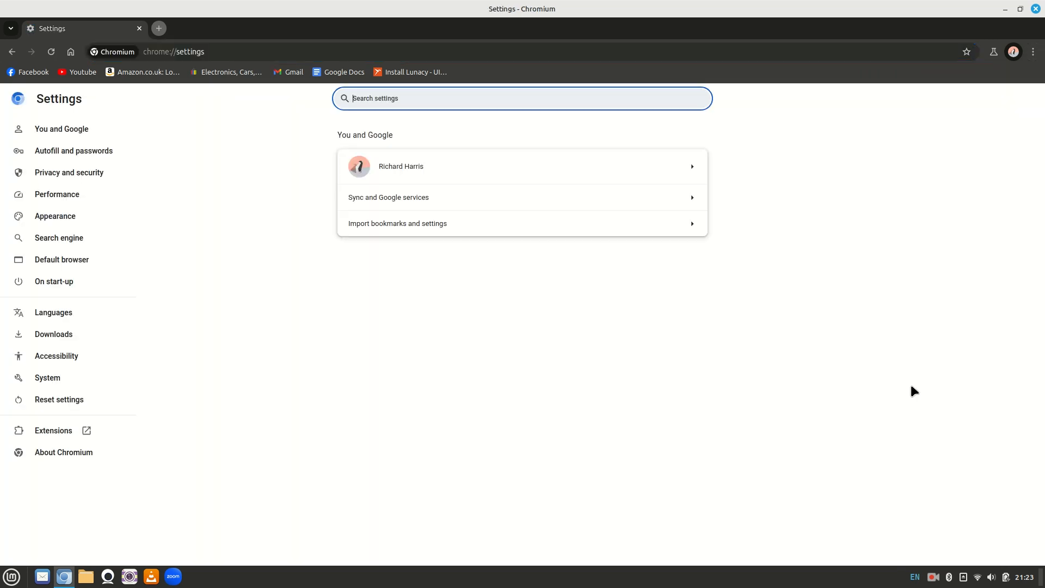
mouse_move(47, 377)
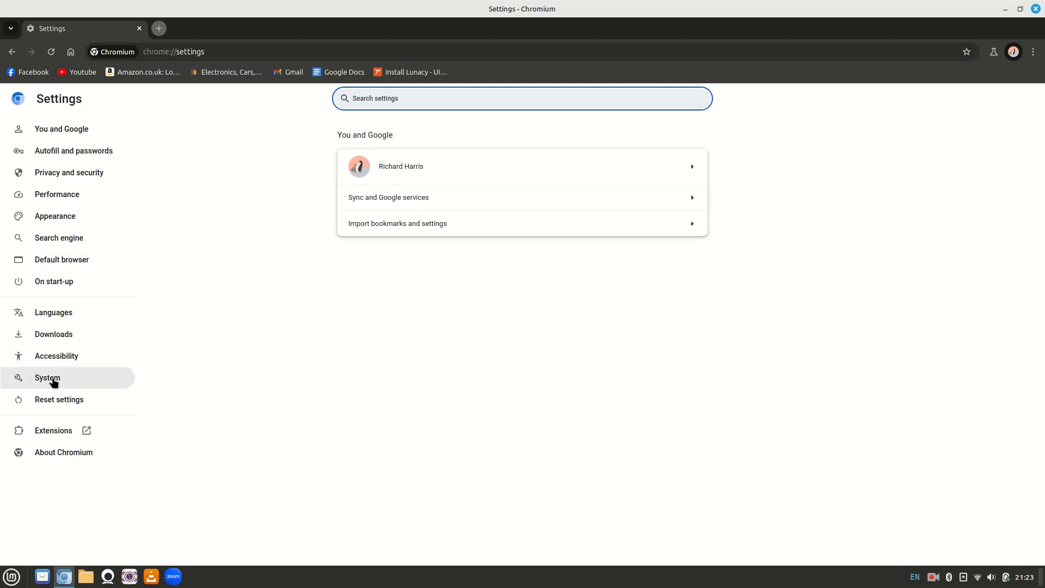
Switch to the System section of the Settings sidebar
left_click(48, 378)
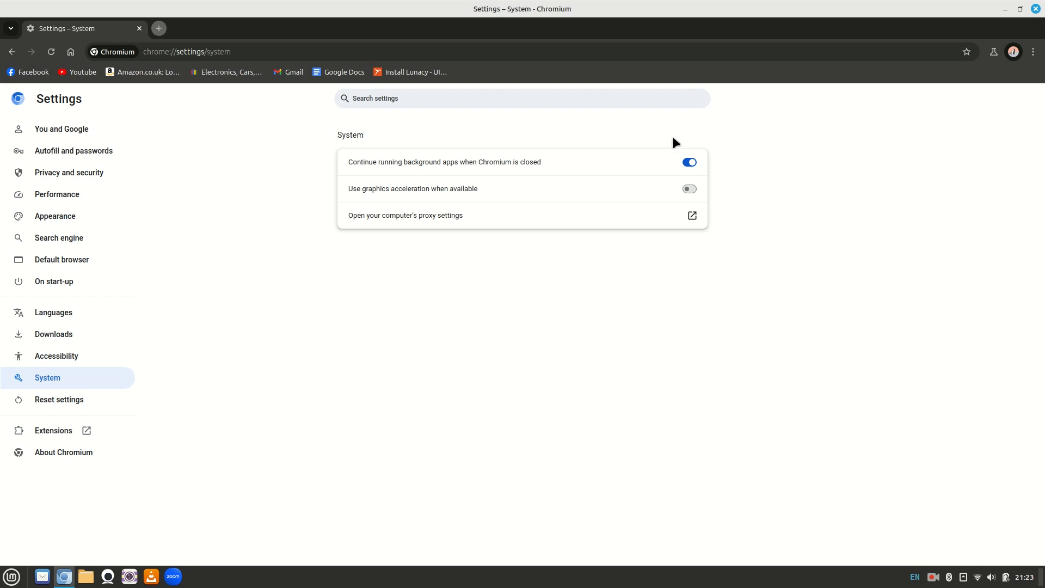
mouse_move(452, 233)
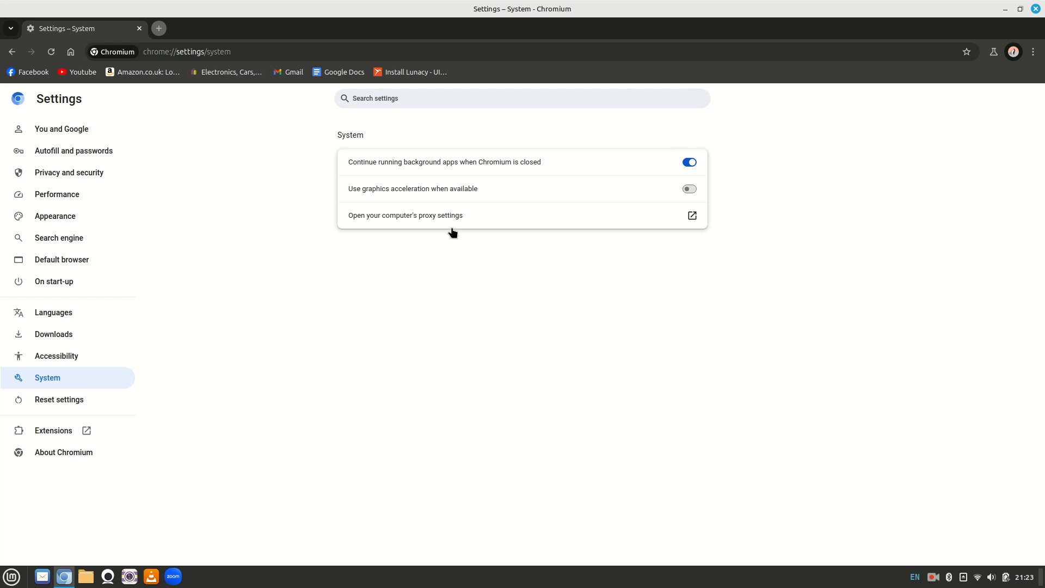
mouse_move(355, 199)
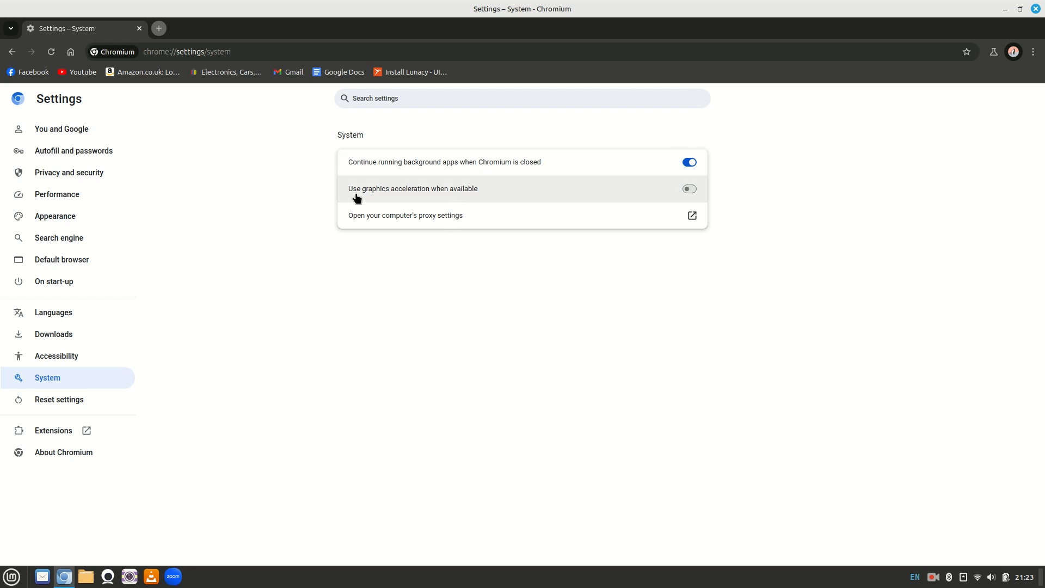
mouse_move(452, 198)
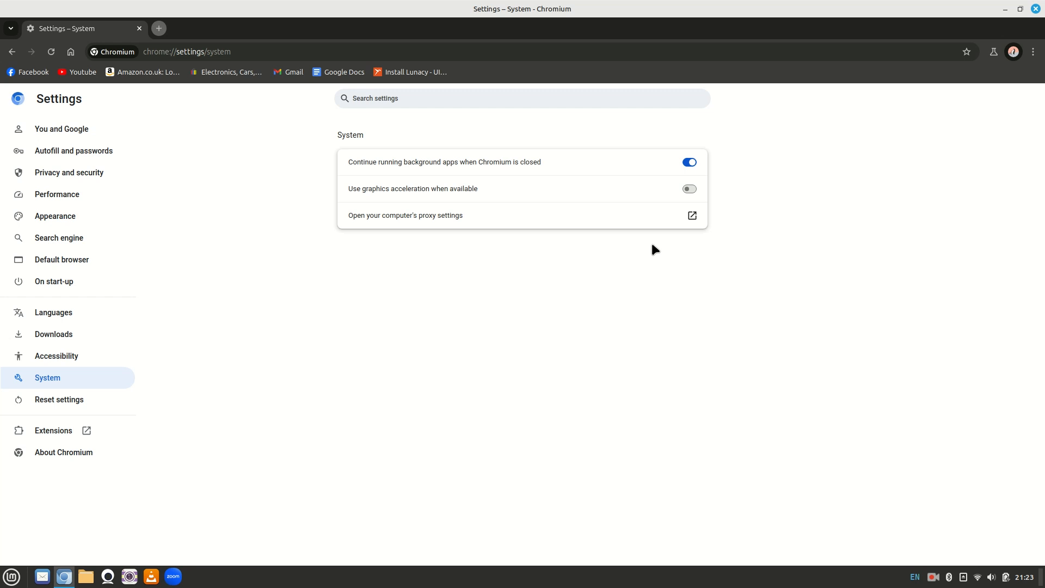
mouse_move(507, 324)
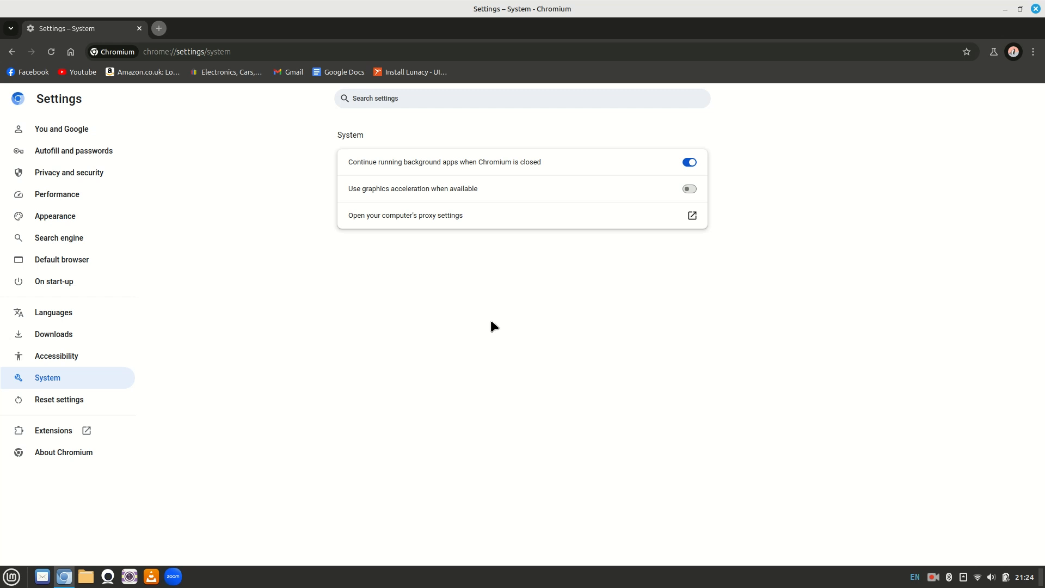
mouse_move(873, 504)
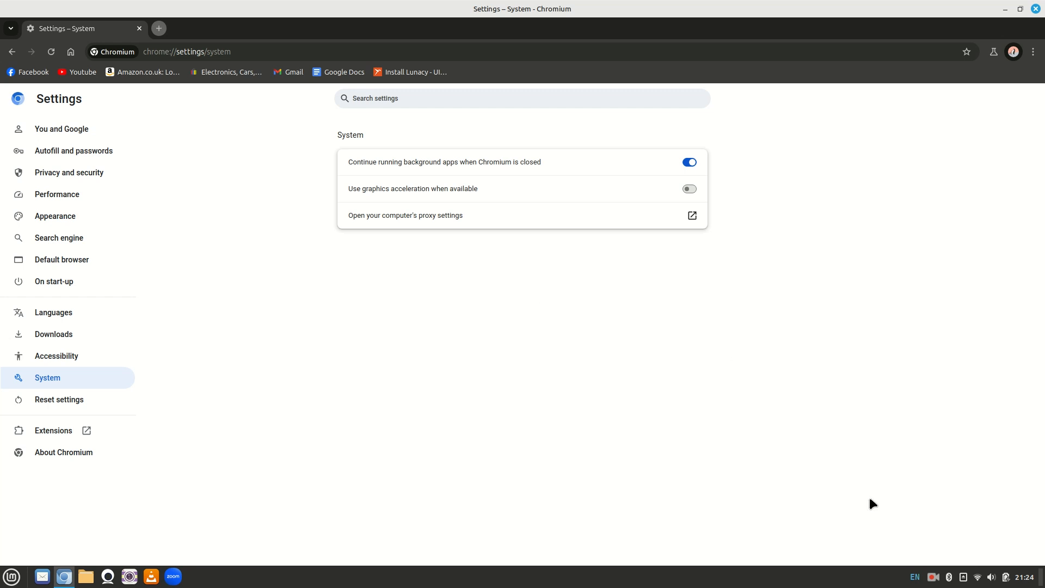
mouse_move(931, 562)
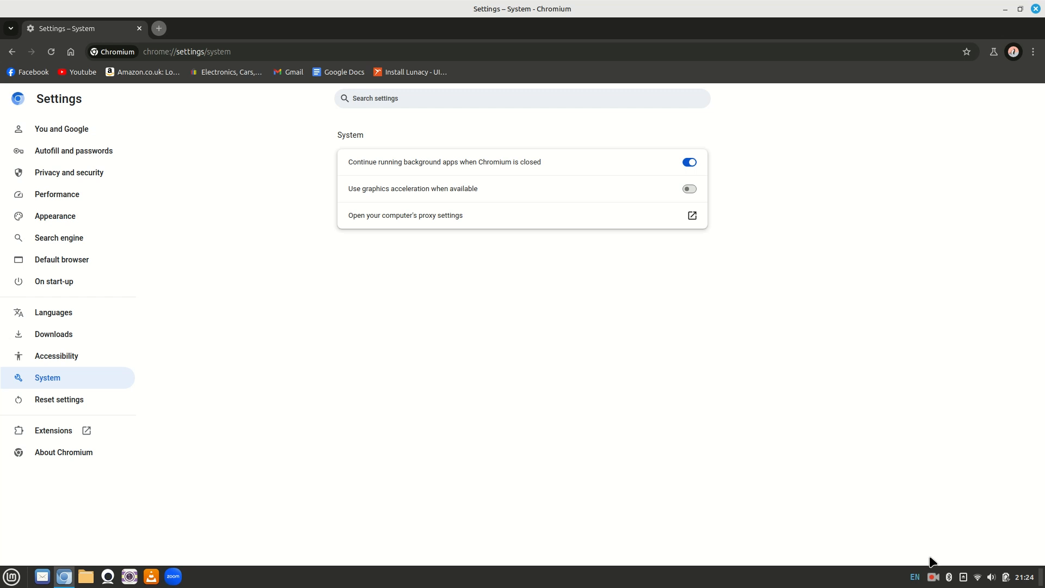